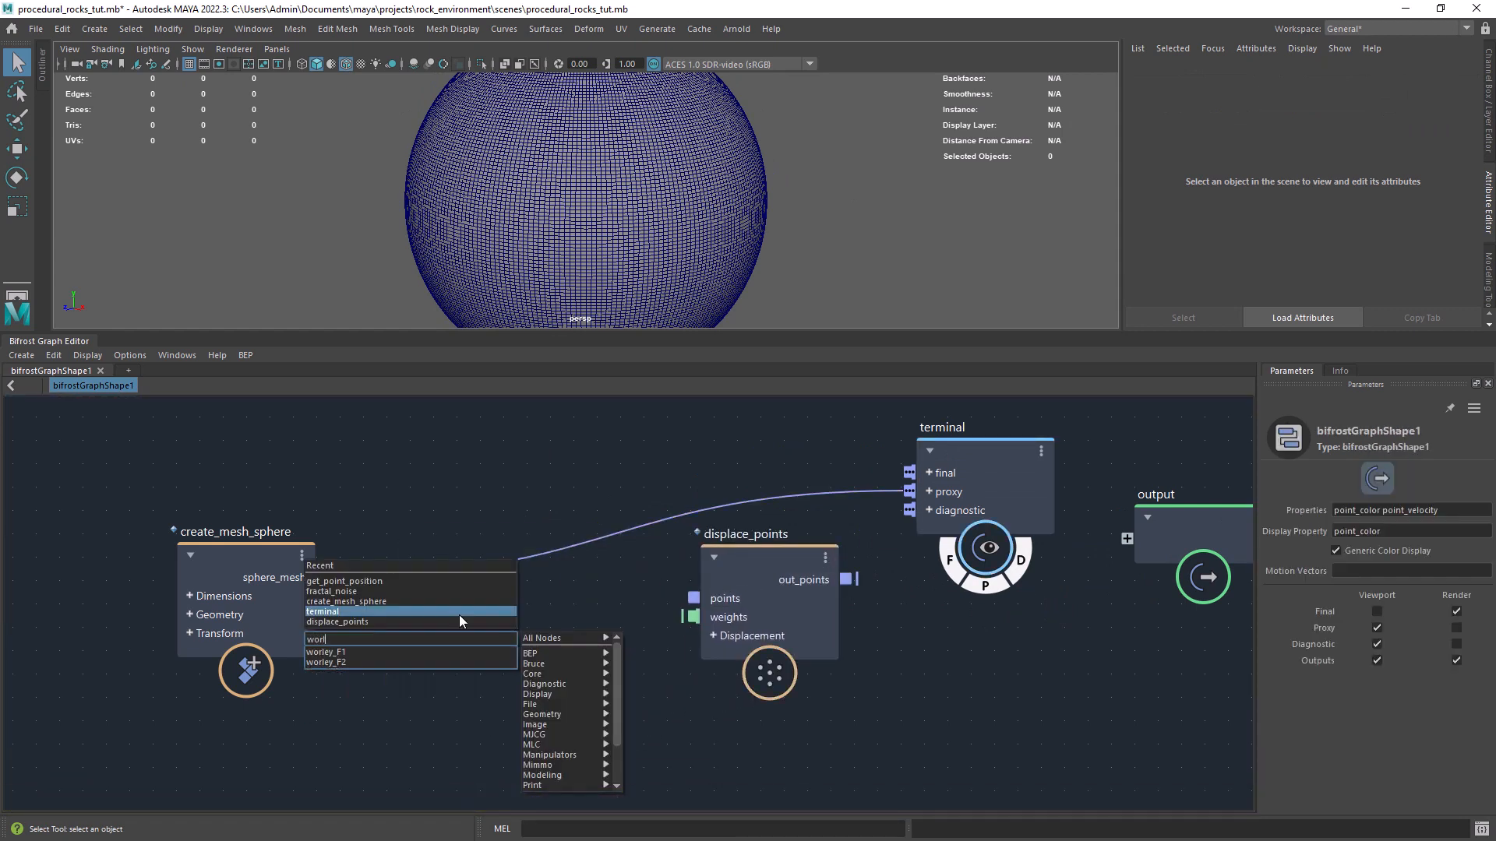
# - Add a worley_F1 node fed by sphere_mesh and wire its noise into the displace_points weights
pyautogui.click(325, 651)
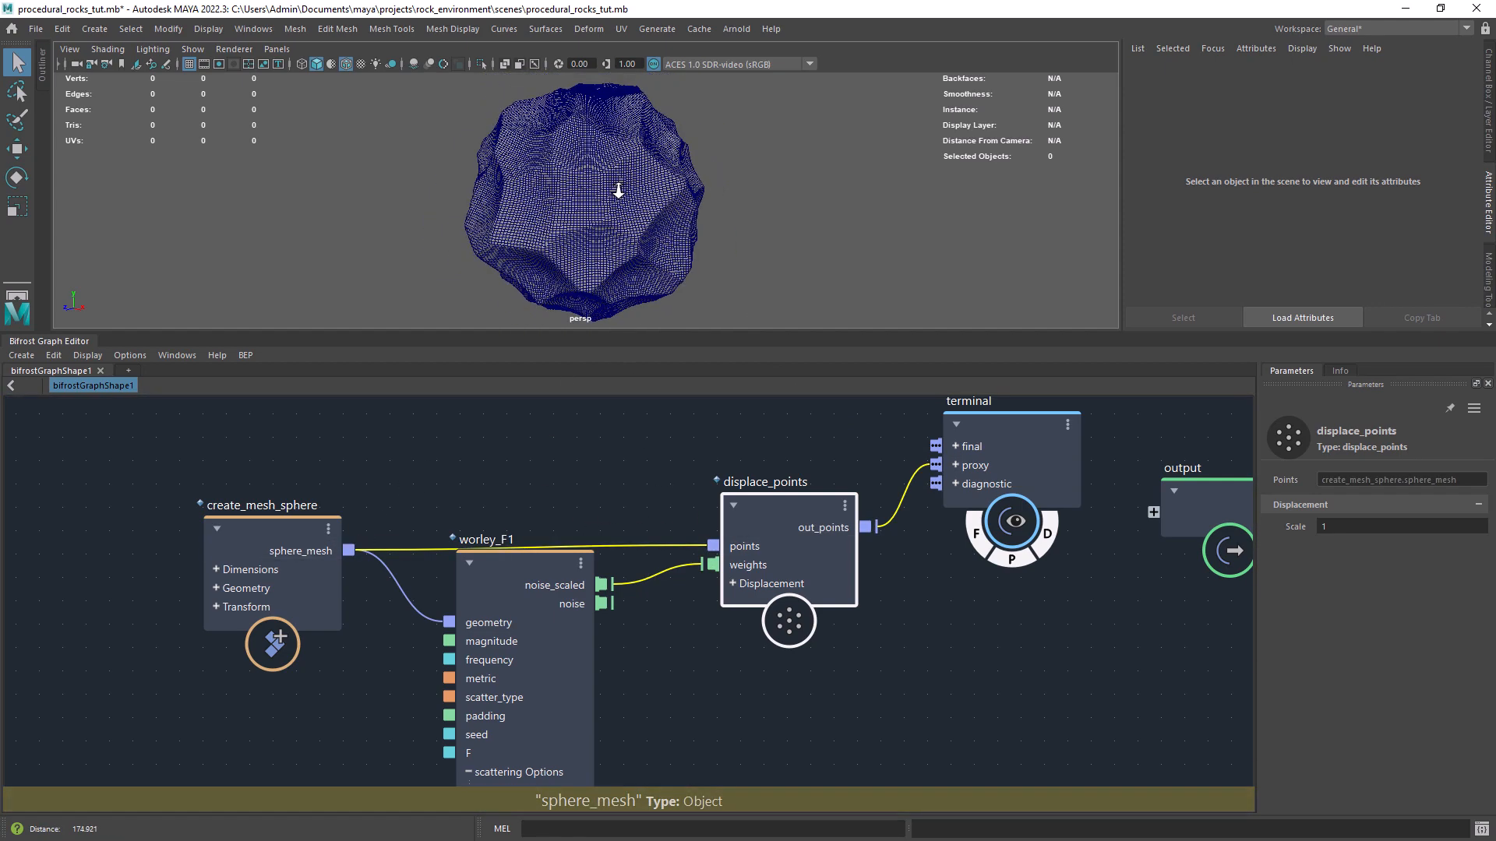
pyautogui.click(521, 577)
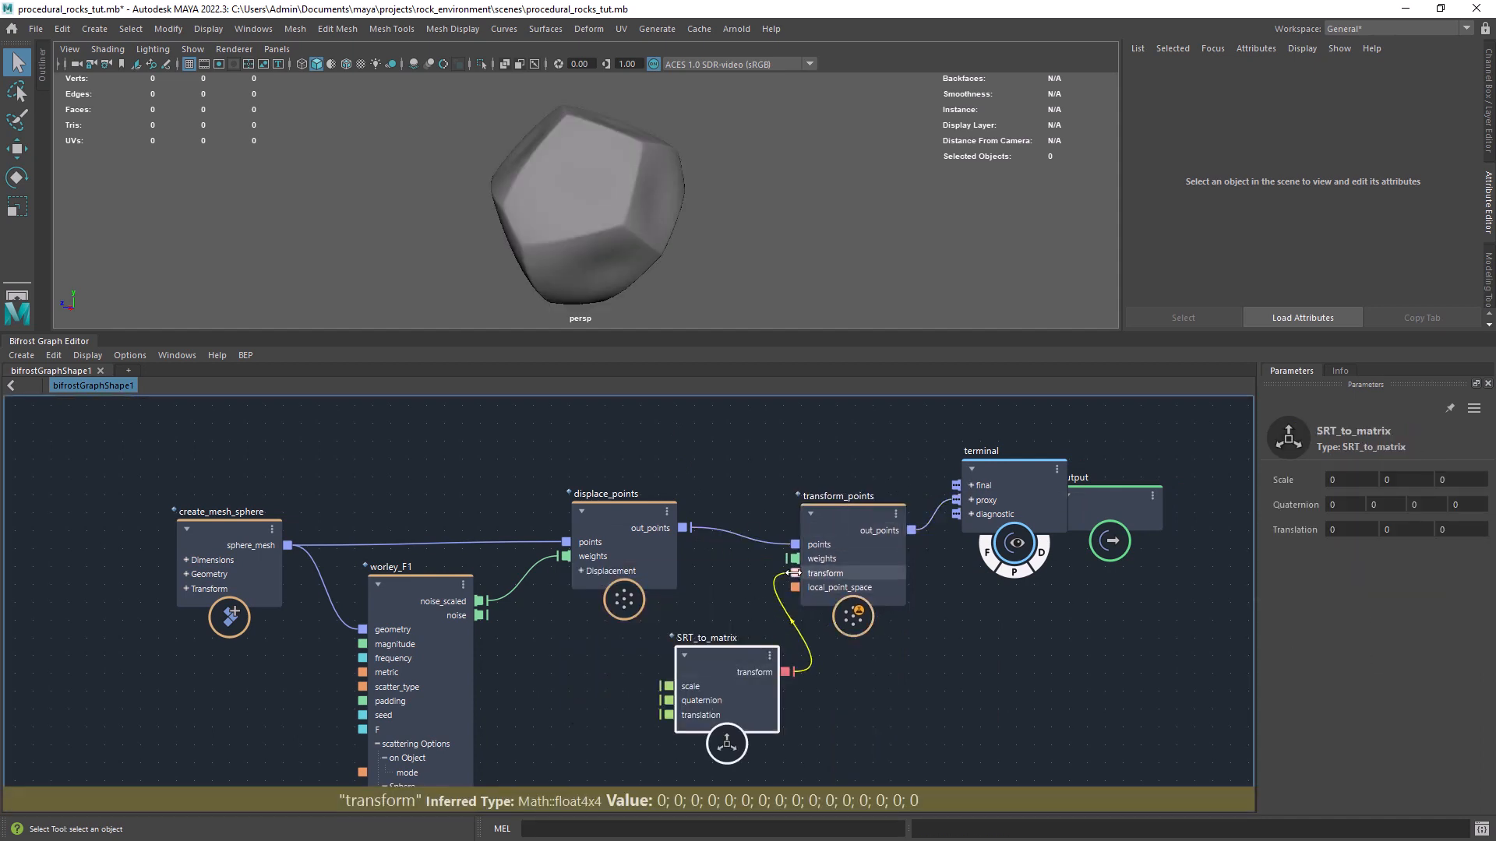
# - Set the rock's transform scale value to 1.283 in the SRT_to_matrix parameters
pyautogui.click(1346, 503)
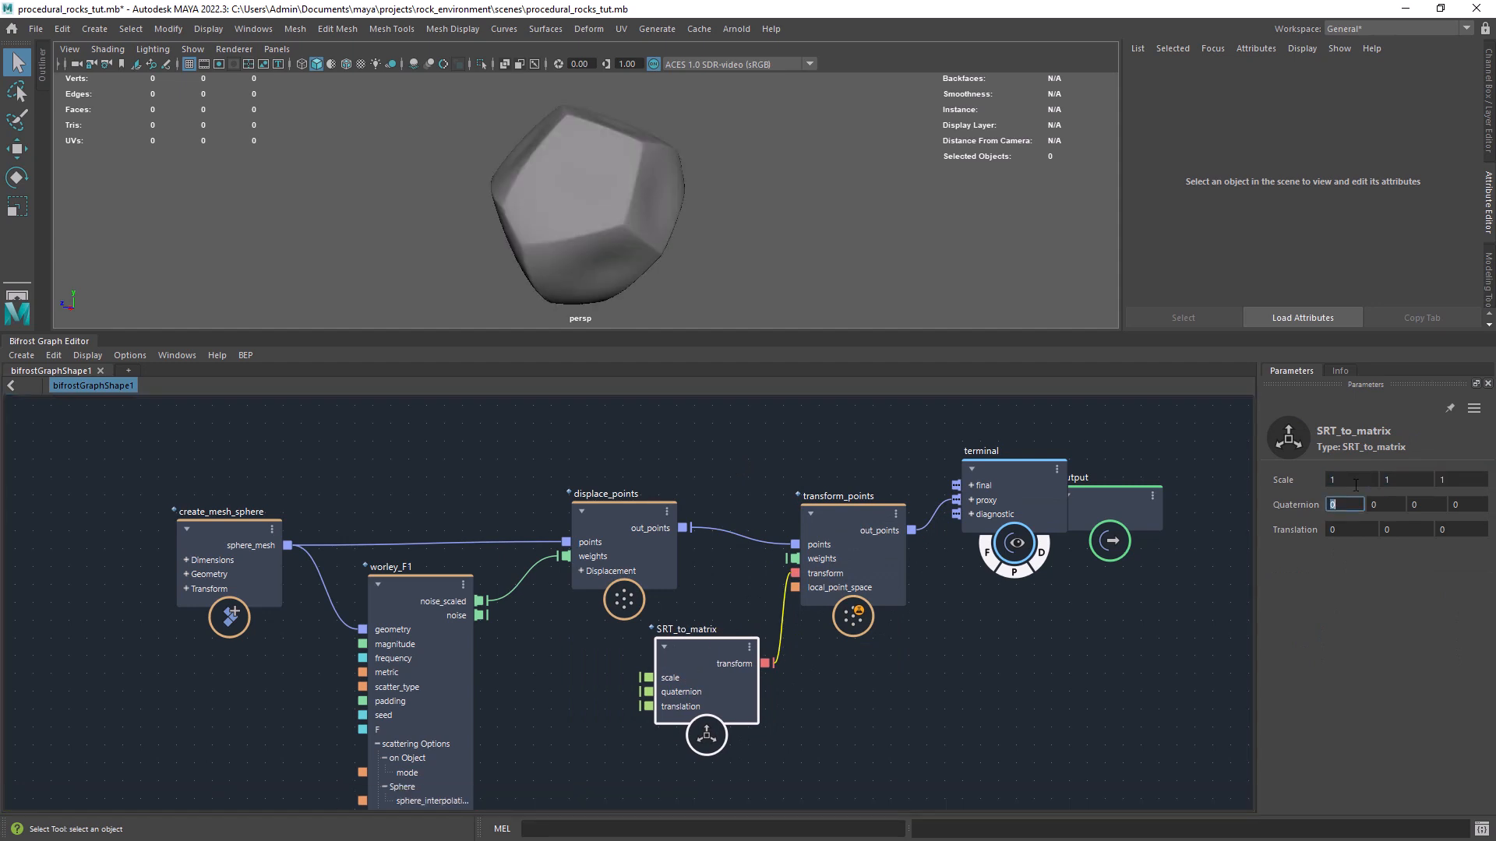
pyautogui.write('1.283')
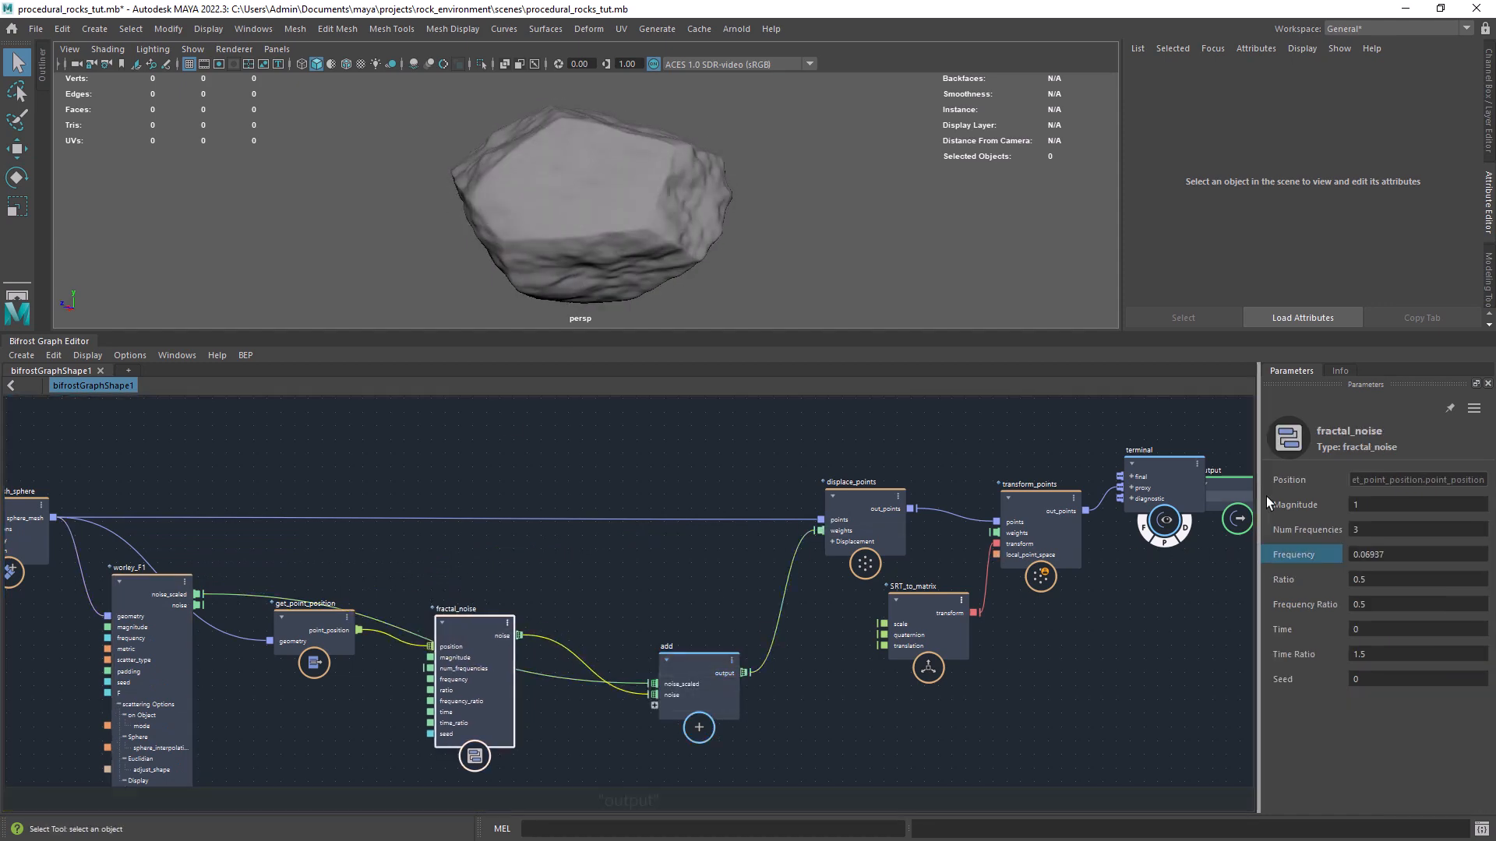
# - Tune the fractal noise Magnitude and Frequency feeding the combined displacement
pyautogui.click(909, 628)
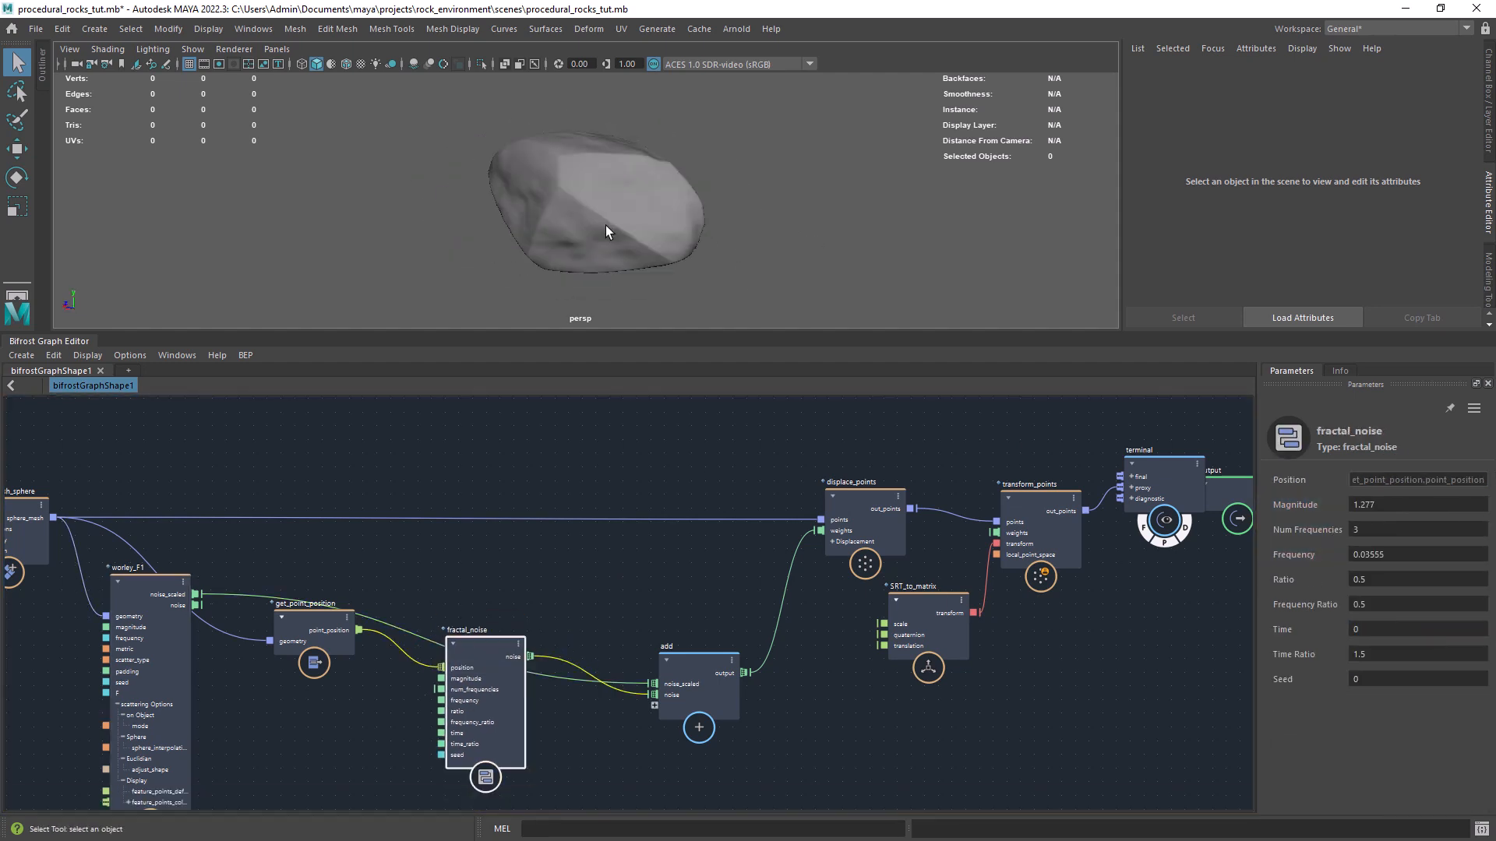
pyautogui.click(134, 585)
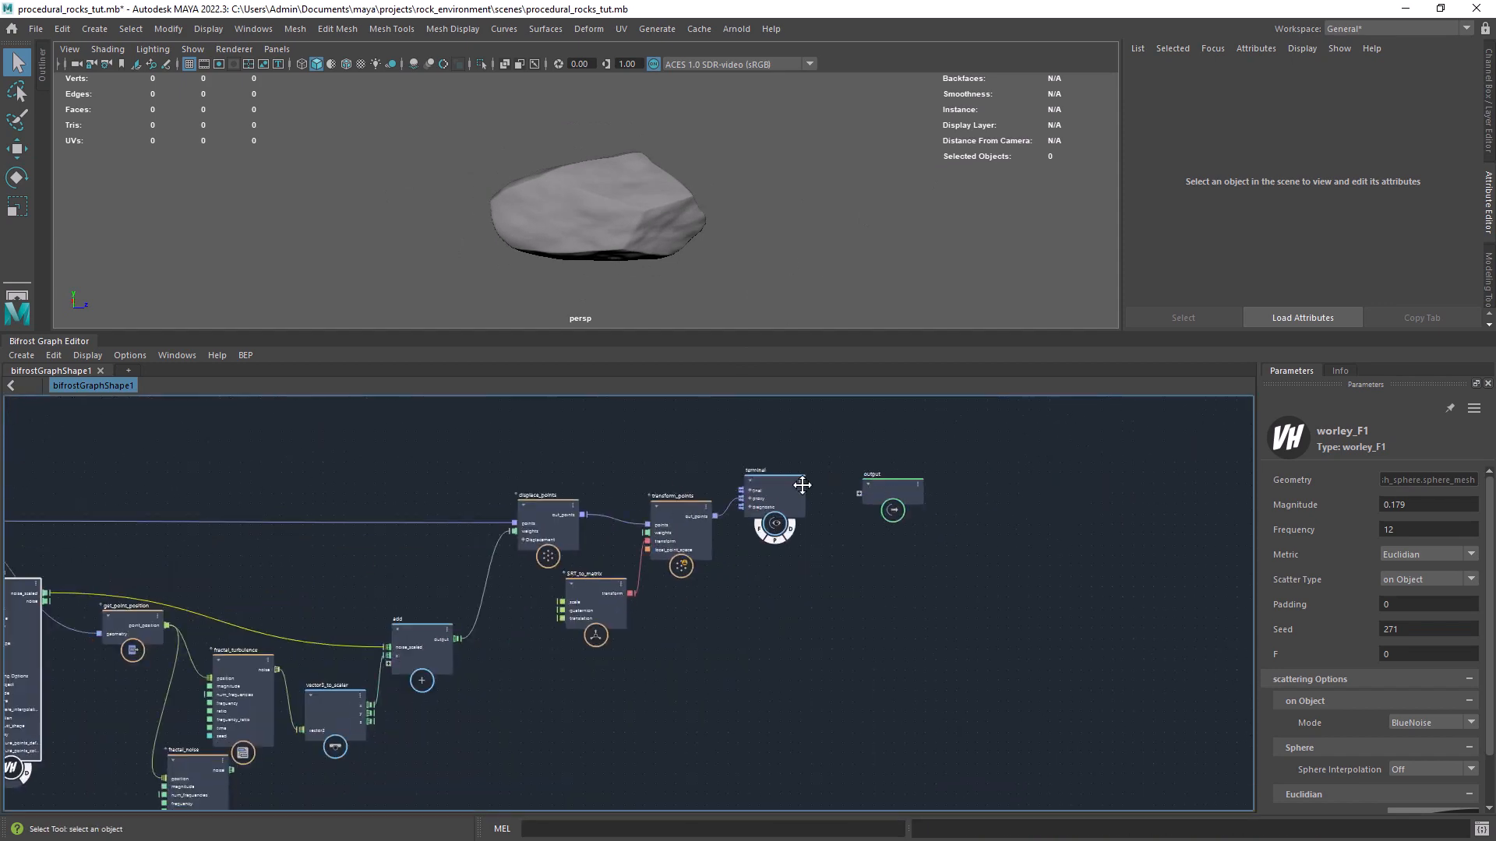
# - Select the graph's output node after retuning worley_F1 to Magnitude 0.179, Frequency 12, Seed 271
pyautogui.click(891, 490)
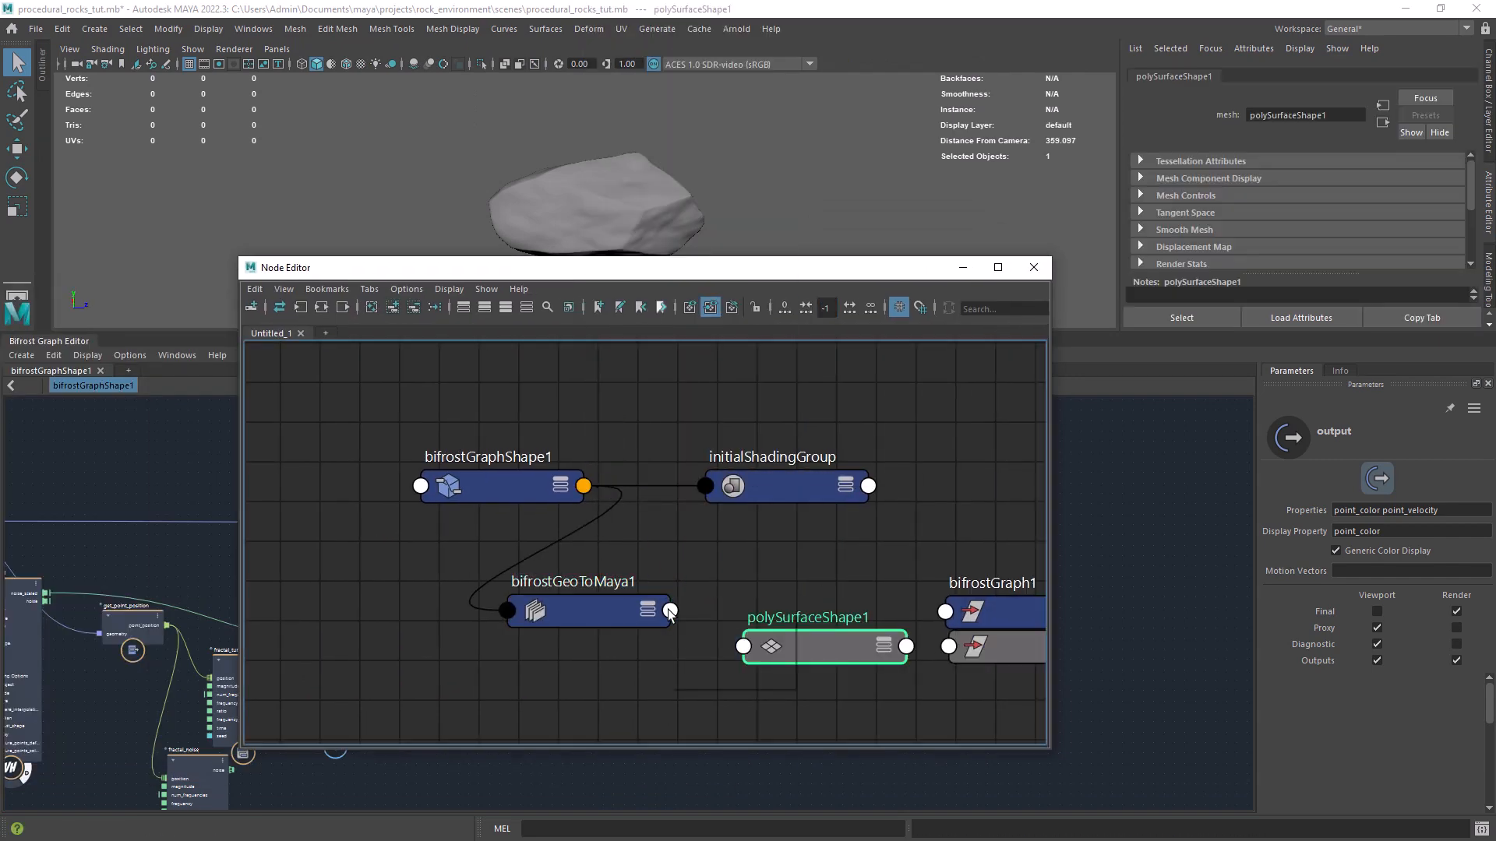
# - Connect bifrostGeoToMaya1's converted geometry into polySurfaceShape1 to bake the rock mesh
pyautogui.click(1032, 266)
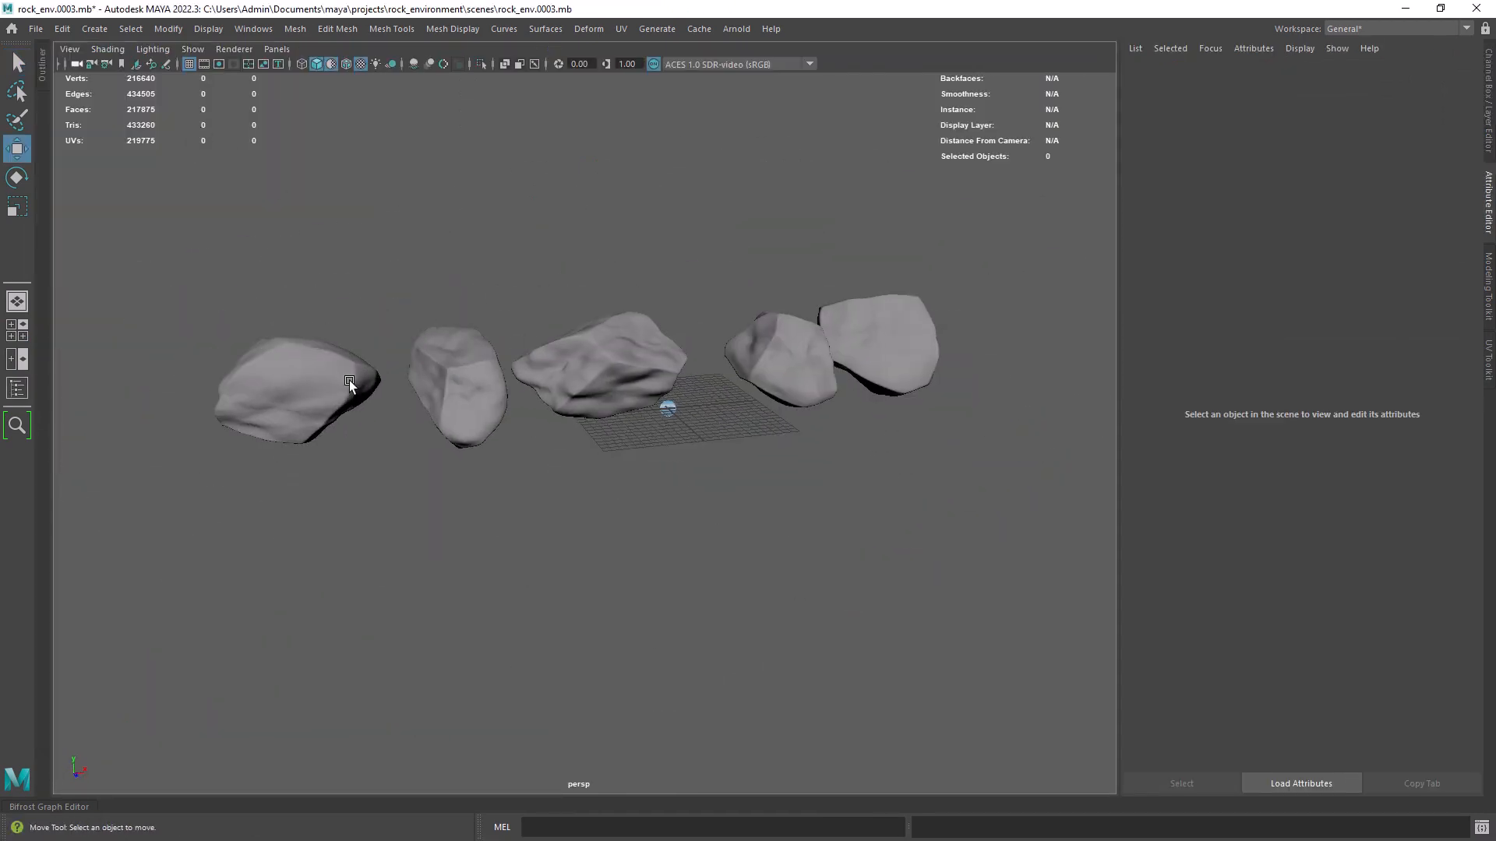
# - Inspect a rock's UV layout, then preview the mossy albedo texture in FCheck and close it
pyautogui.click(620, 28)
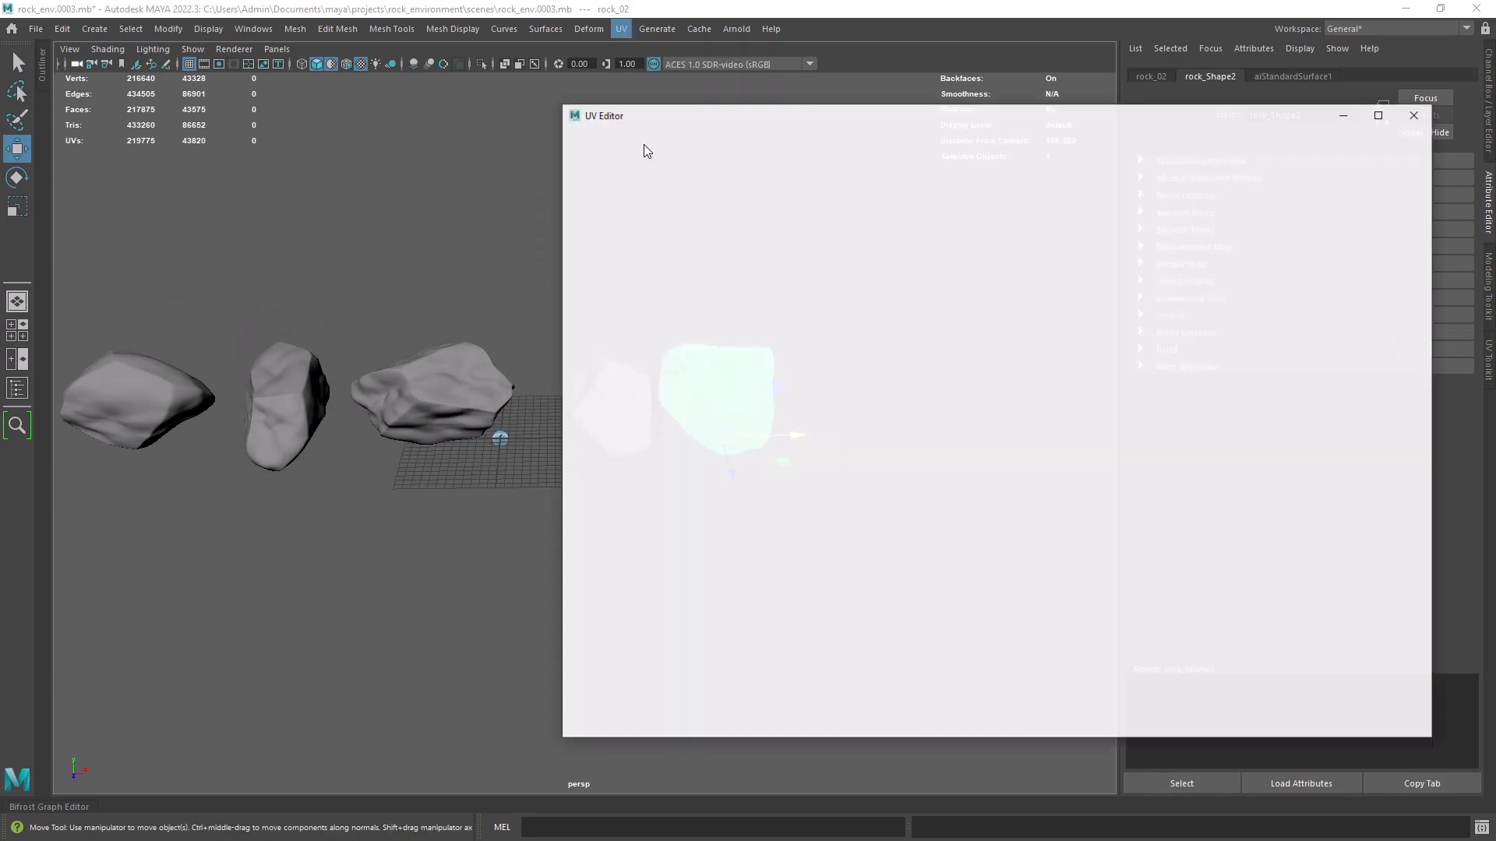
pyautogui.click(1414, 115)
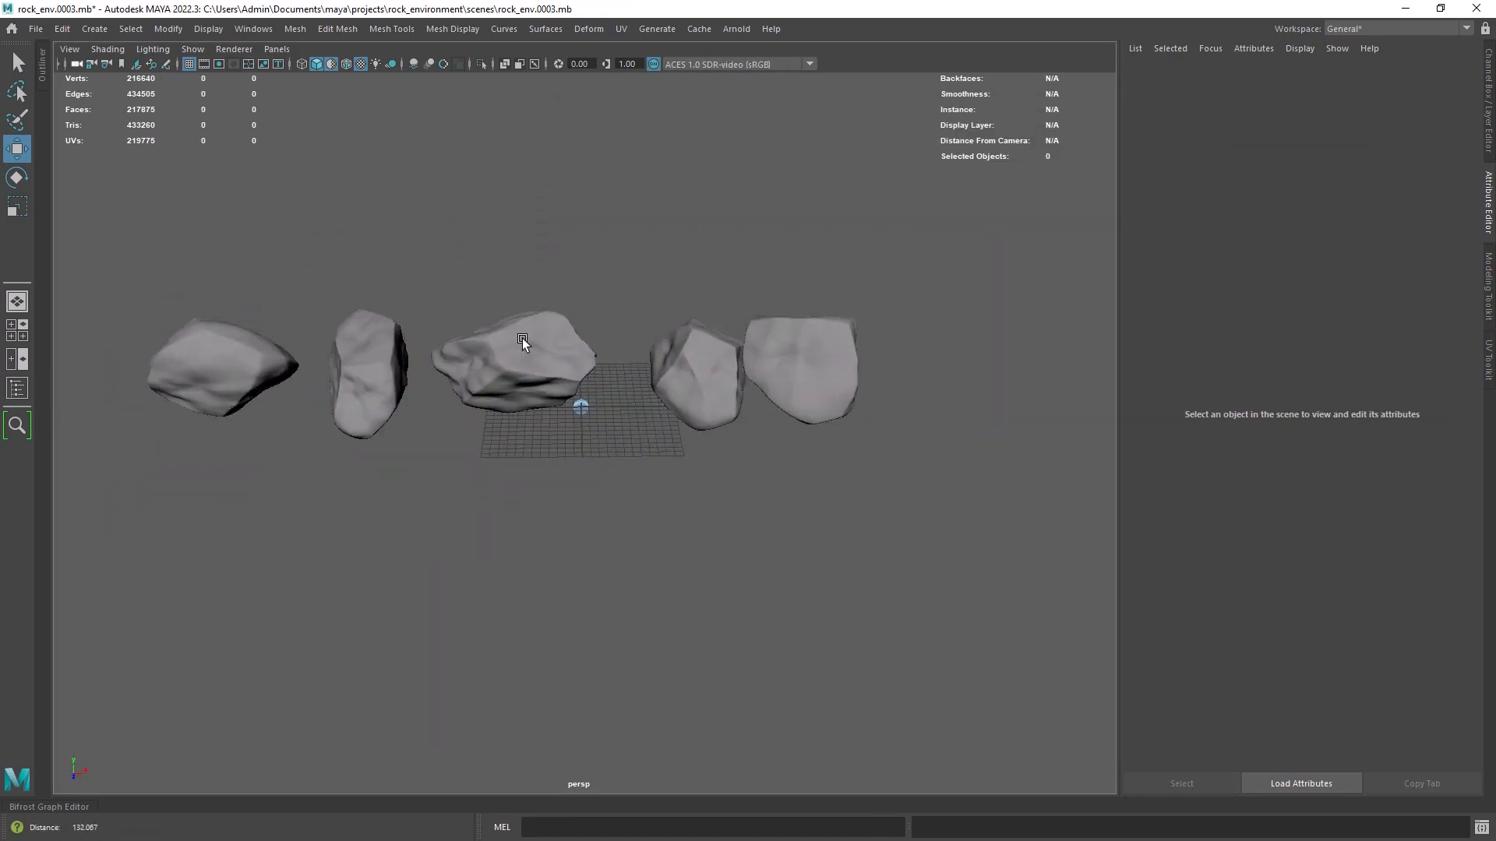
pyautogui.click(1387, 312)
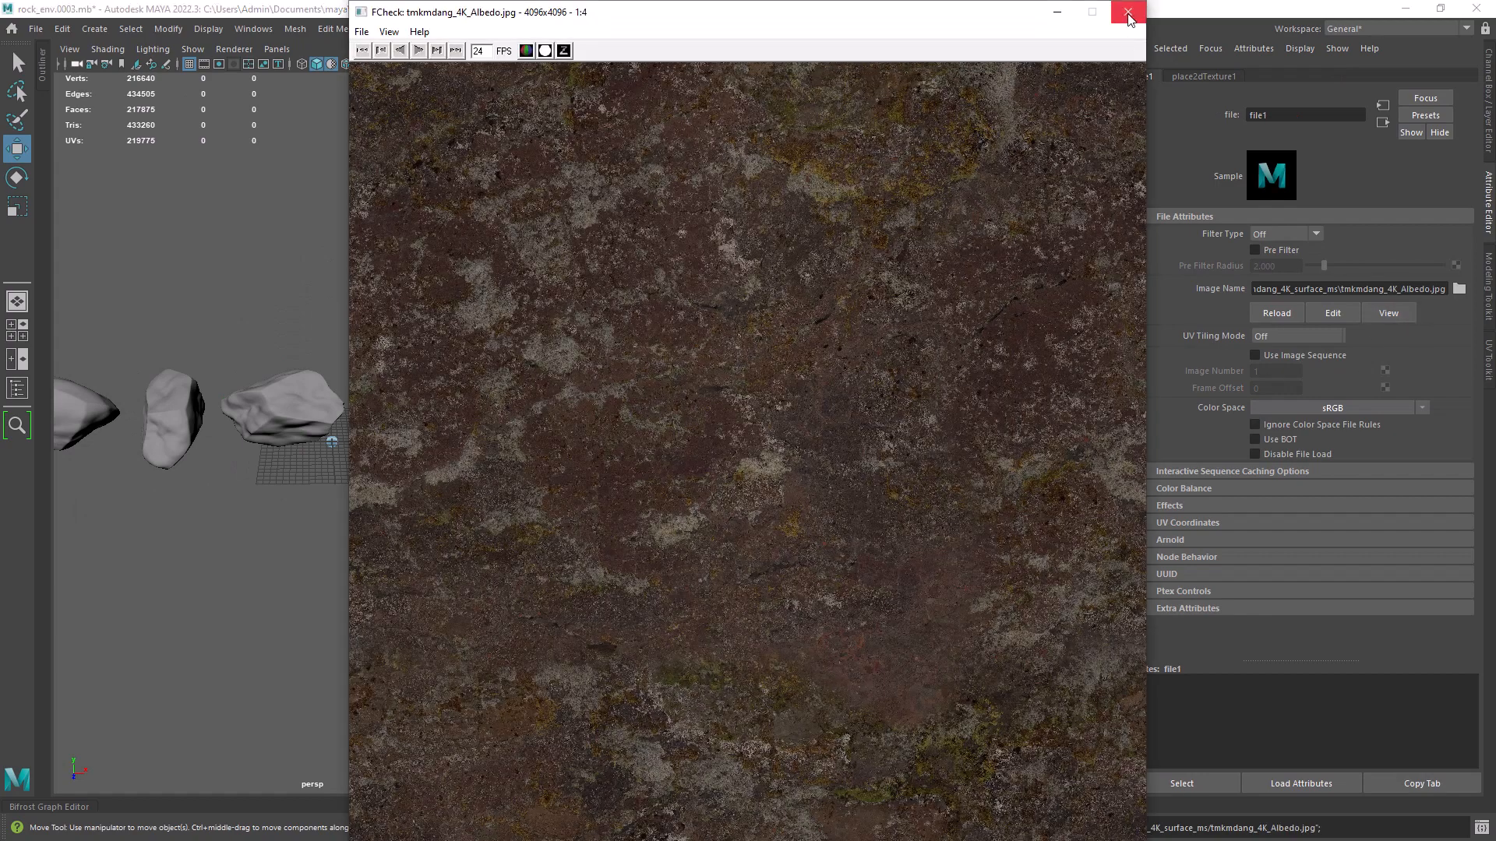
pyautogui.click(1128, 11)
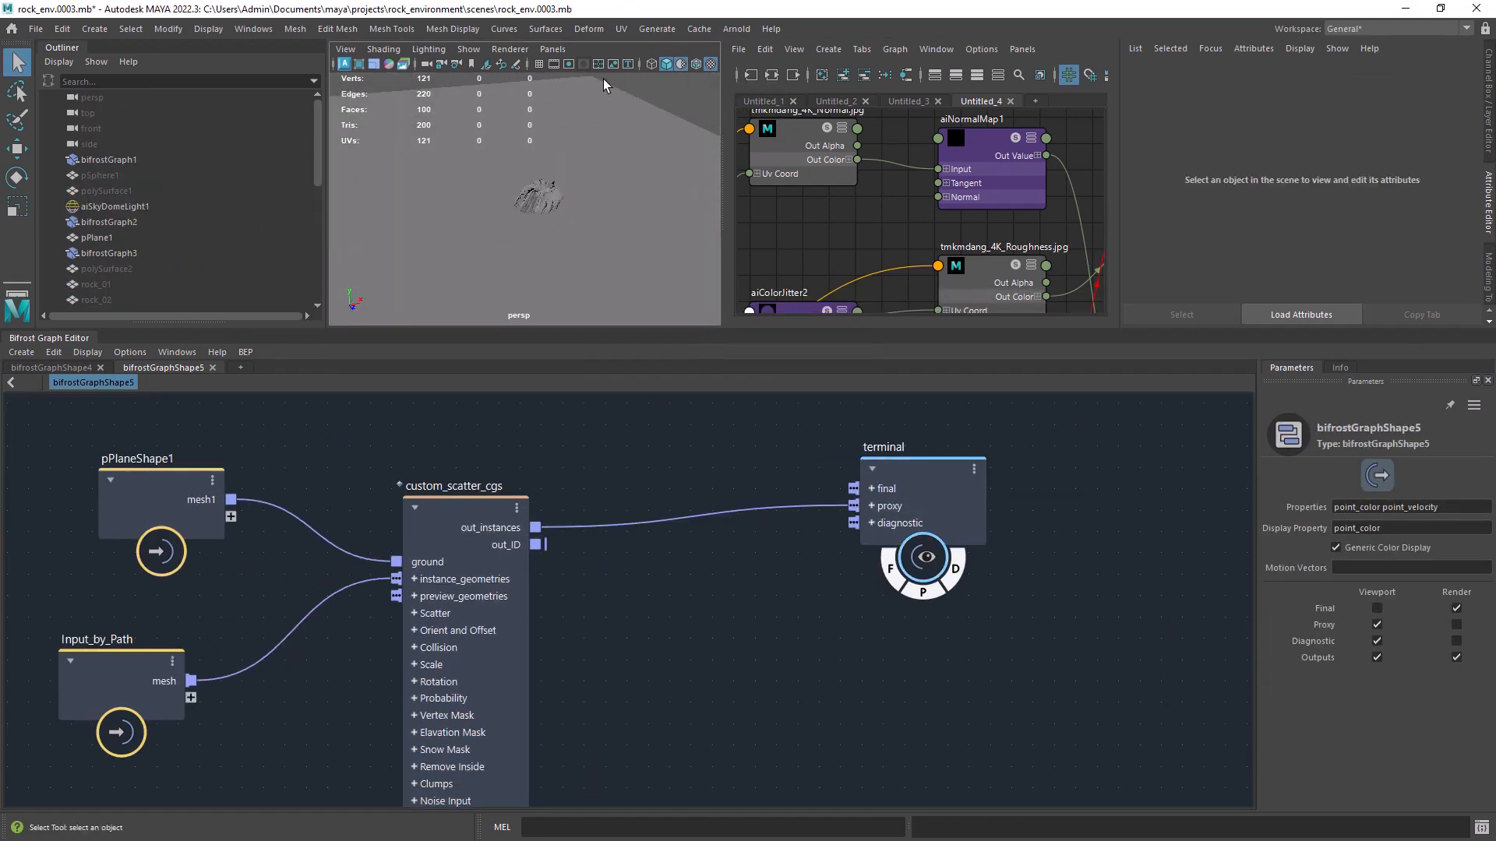
# - Wire pPlaneShape1 and the rock Input_by_Path into custom_scatter_cgs feeding the terminal
pyautogui.click(481, 469)
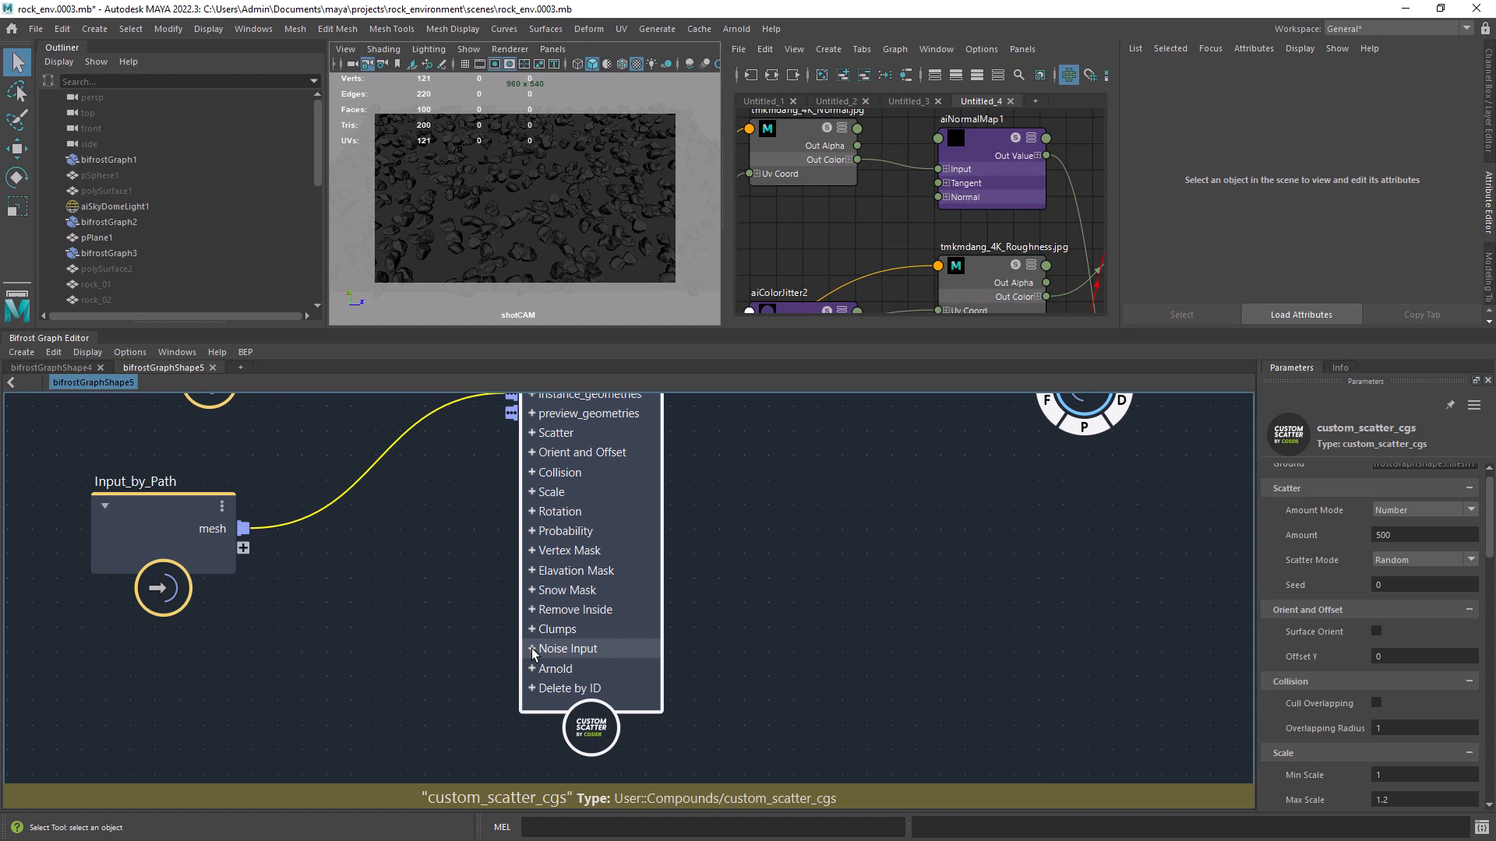
# - Expose the scatter node's Noise Input and feed it fractal noise from the plane's point positions, Amount 1513
pyautogui.click(531, 648)
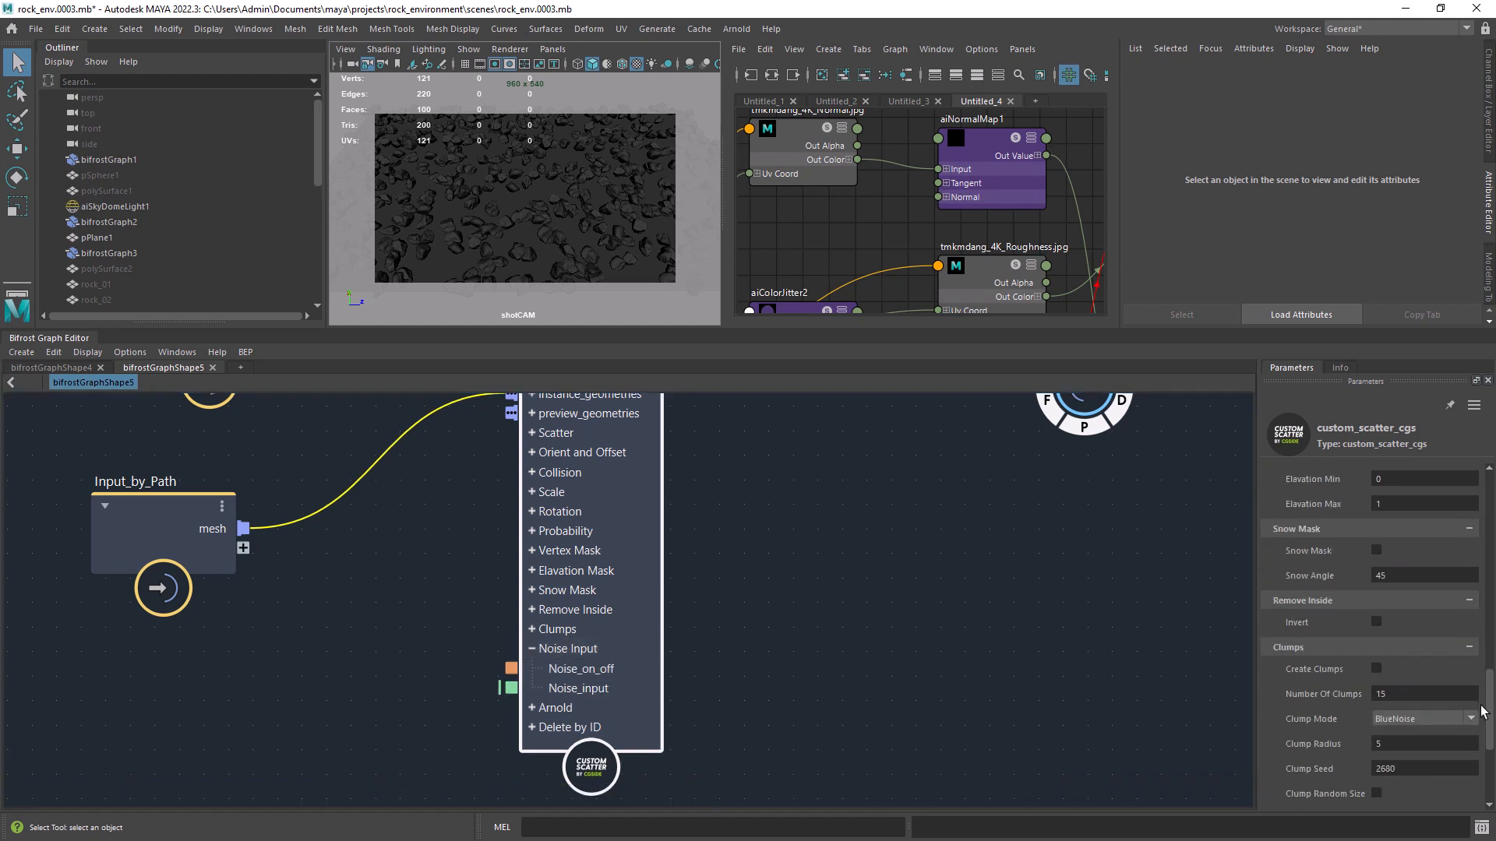
pyautogui.scroll(-3)
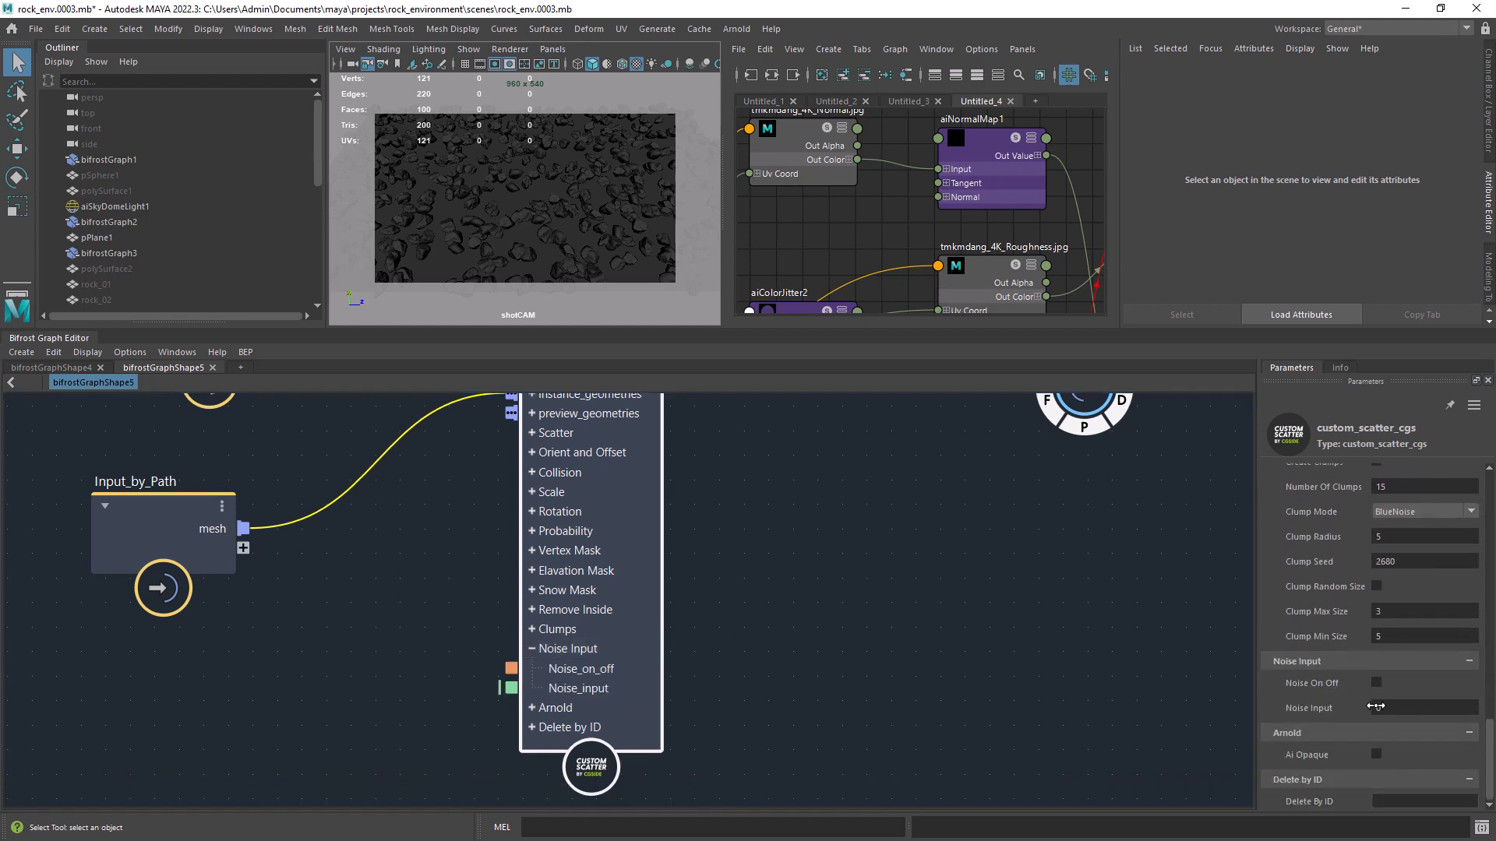
pyautogui.click(1376, 682)
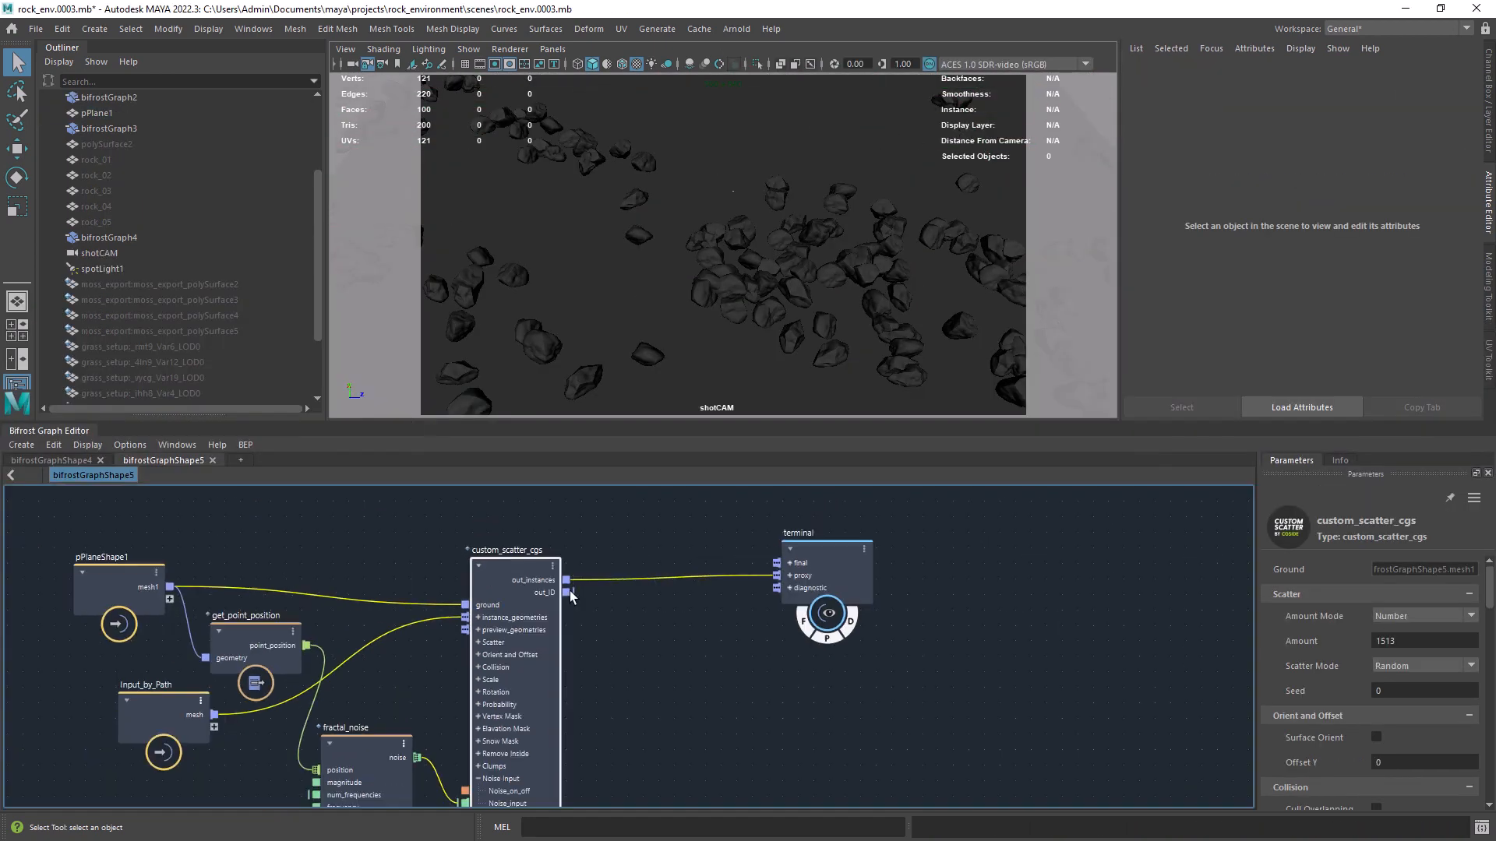
# - Chain a duplicated scatter node with Min Scale 0.4, Max Scale 0.5, BlueNoise mode and a new Amount Mode
pyautogui.click(826, 572)
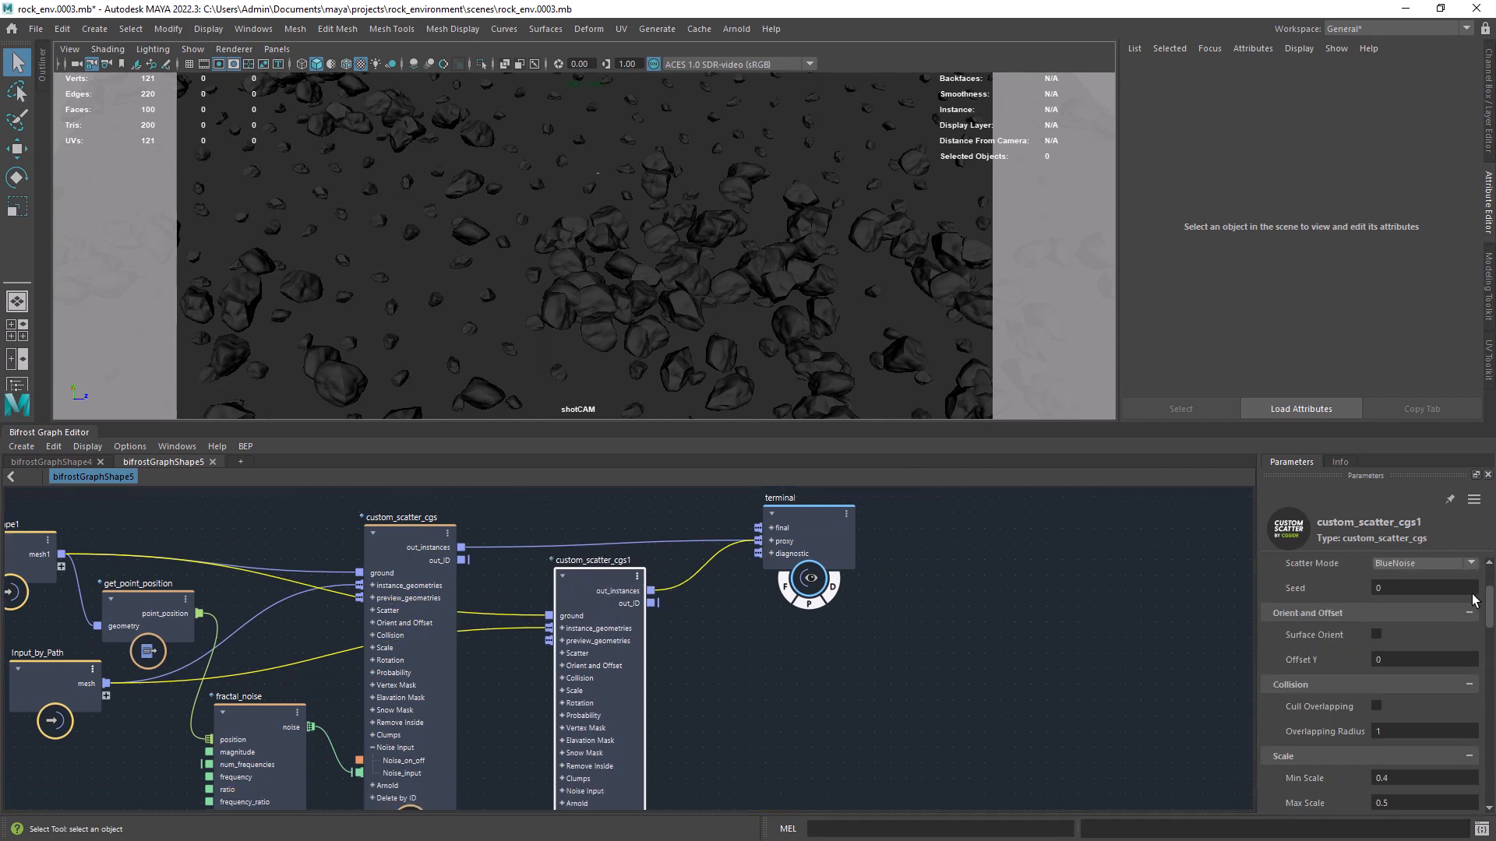
pyautogui.click(1421, 582)
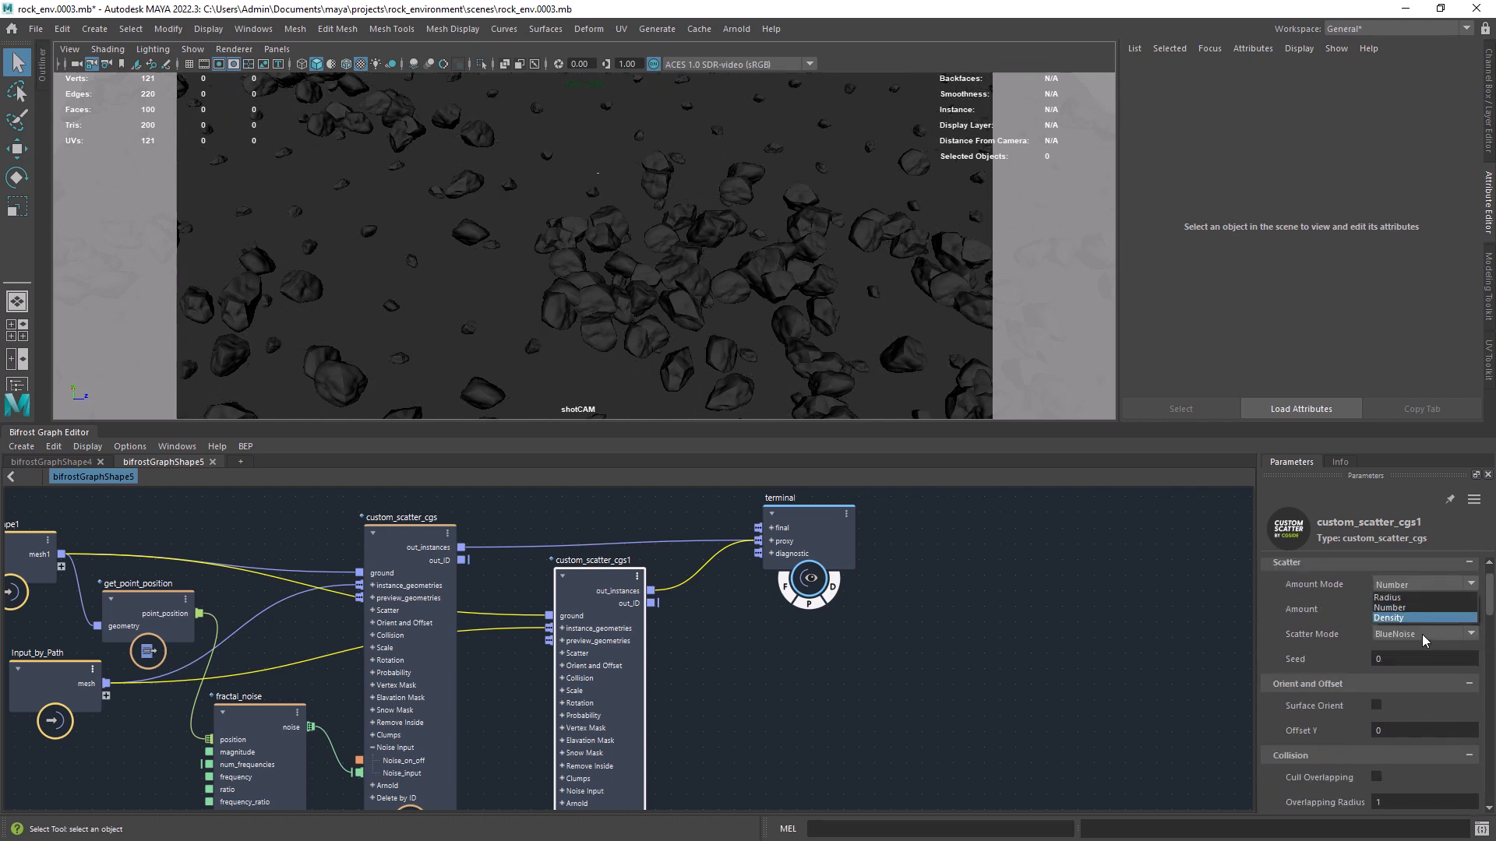
pyautogui.click(1391, 608)
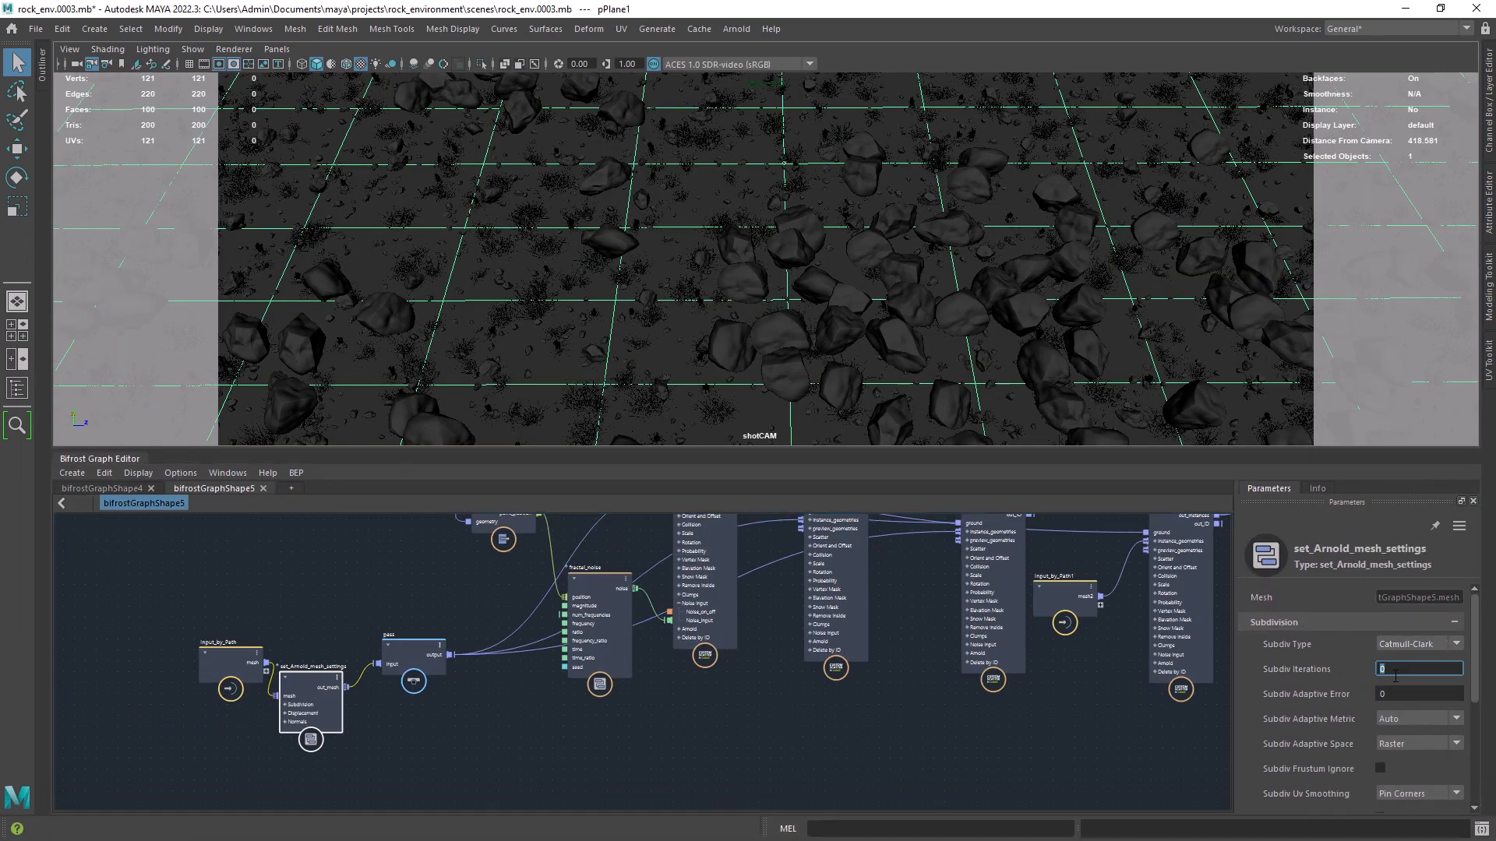
# - Set set_Arnold_mesh_settings to Catmull-Clark subdivision with Disp Padding 0.6
pyautogui.scroll(-3)
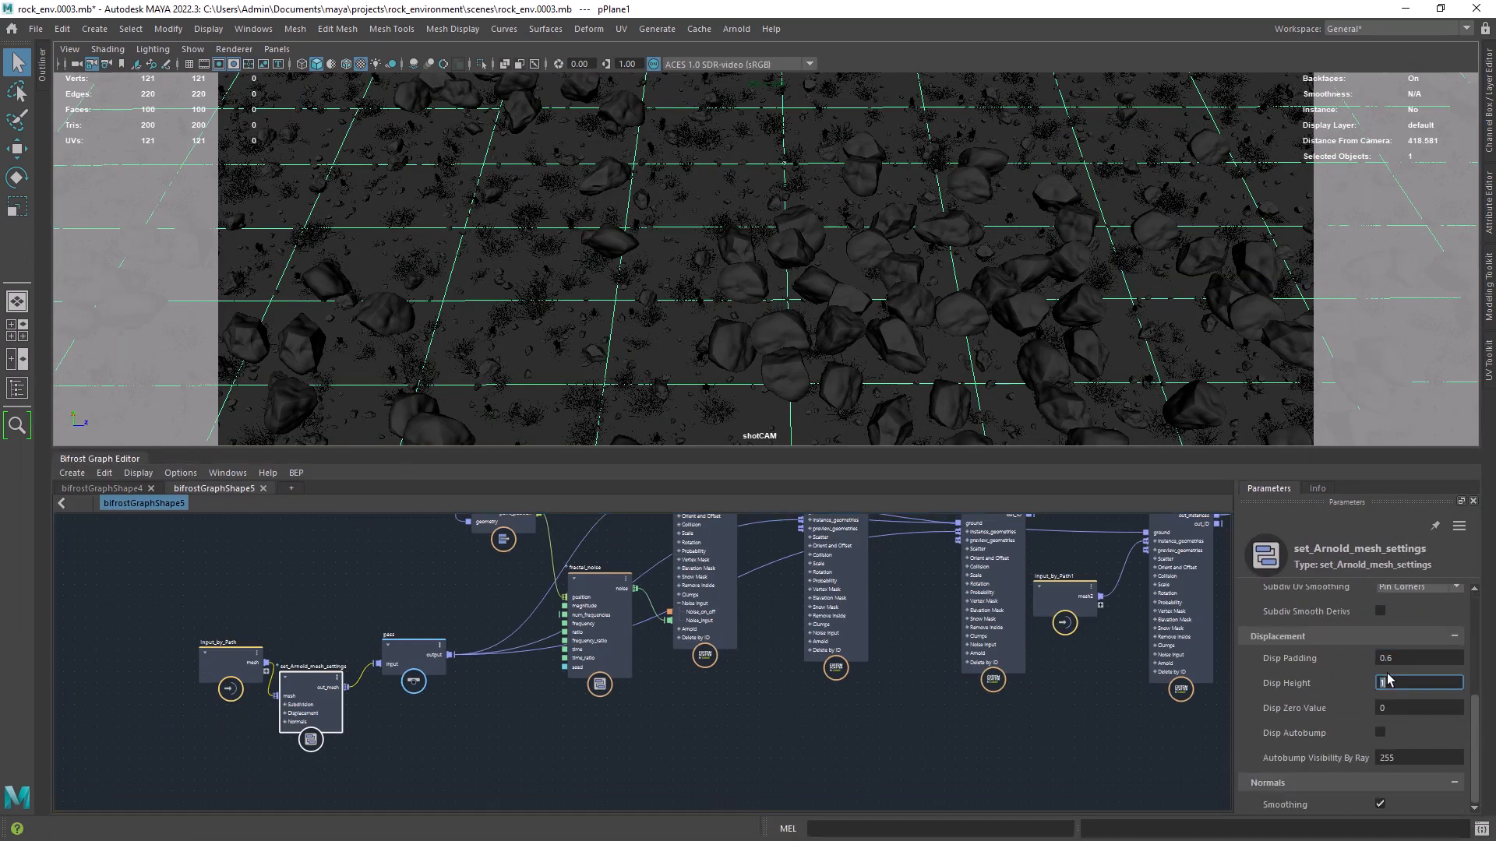